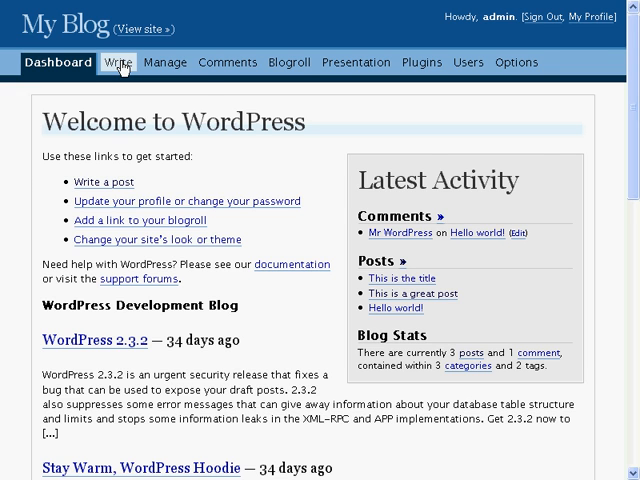
Open Write › Write Post and place the cursor in the empty Title field.
left_click(114, 62)
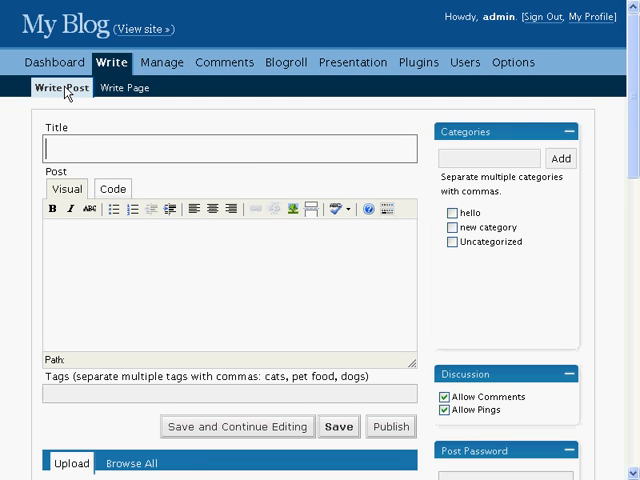
left_click(230, 148)
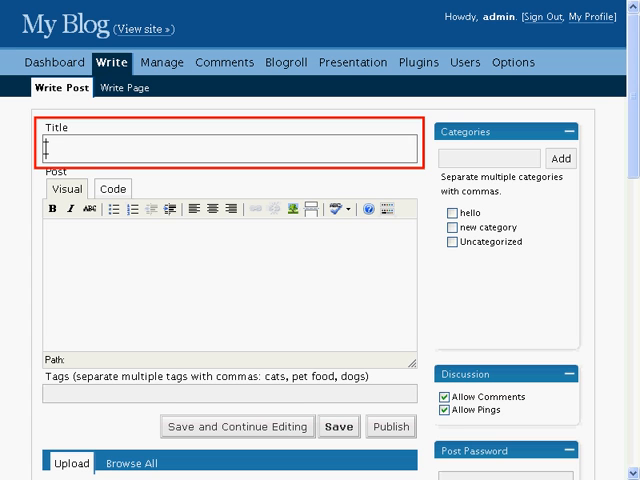
Enter 'Post Title' as the title, briefly viewing Code before returning to Visual.
type("Post Title")
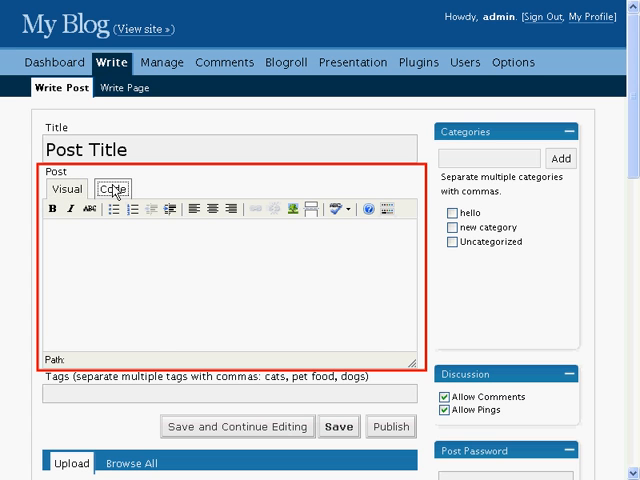
left_click(112, 188)
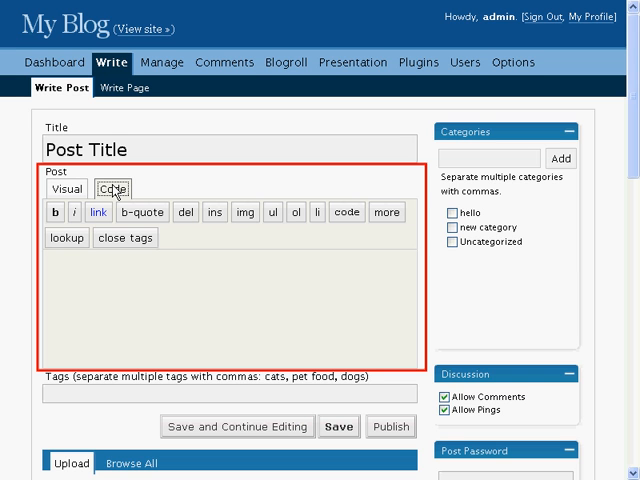
left_click(65, 189)
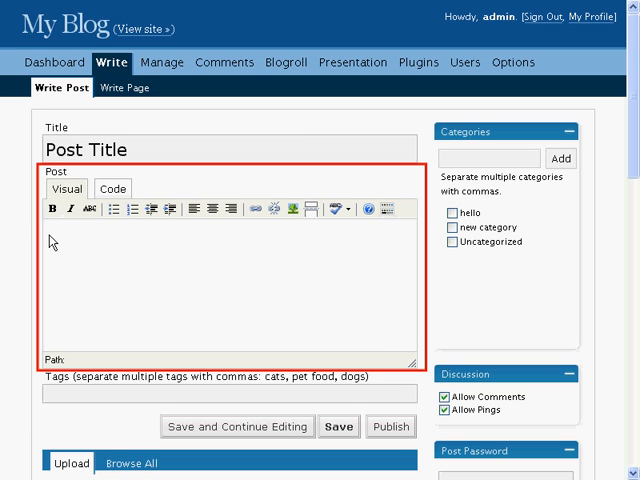
Type the body 'This is the place where the content of the post goes.'.
type("This is the place")
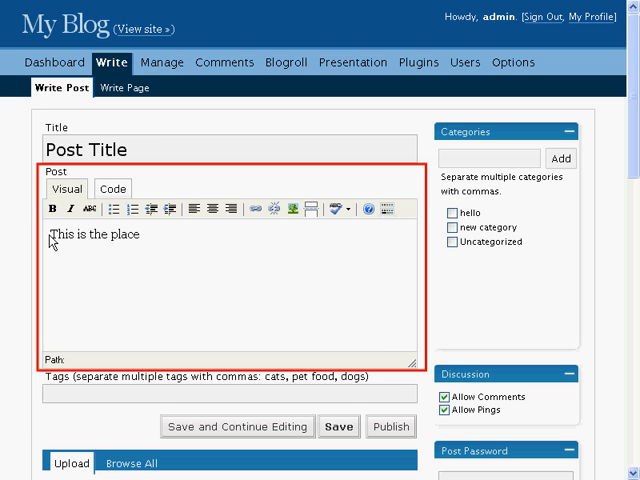
type("where the content of")
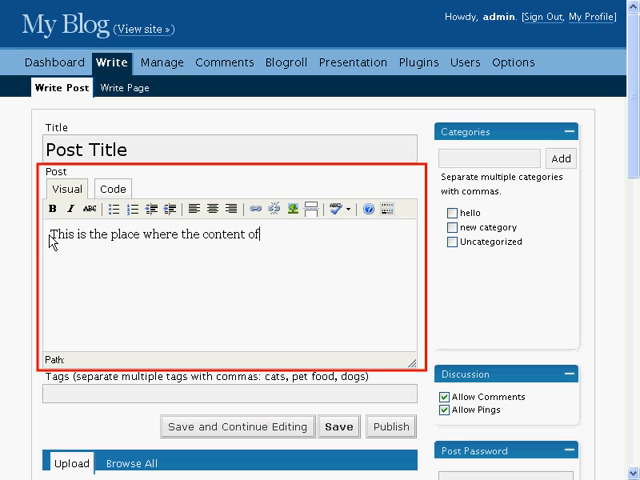
type("the post goes.")
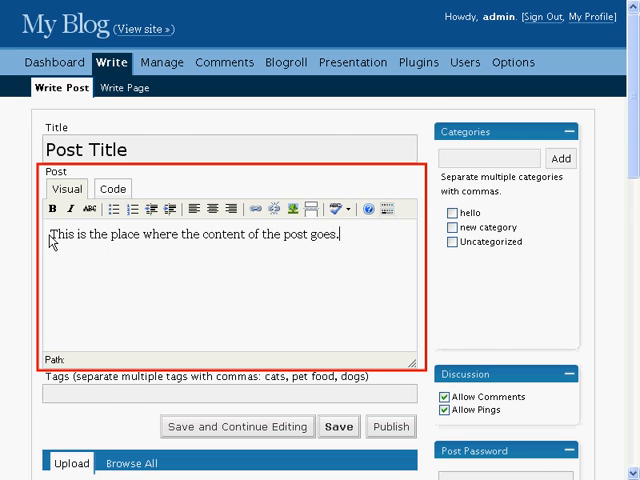
scroll("down", 3)
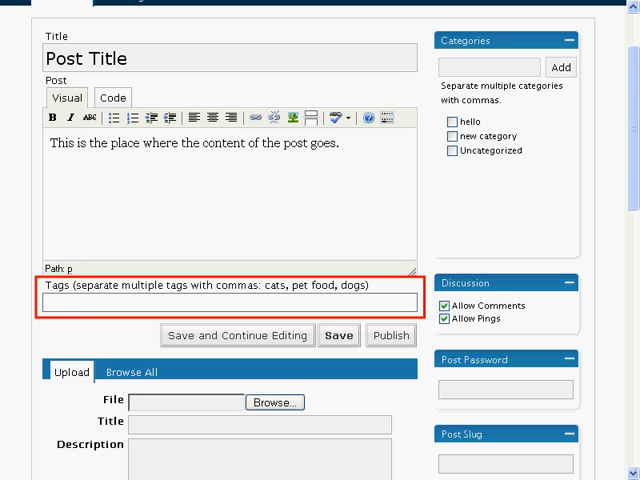
Enter 'post, tutorial' in the Tags field.
type("post, tutorial")
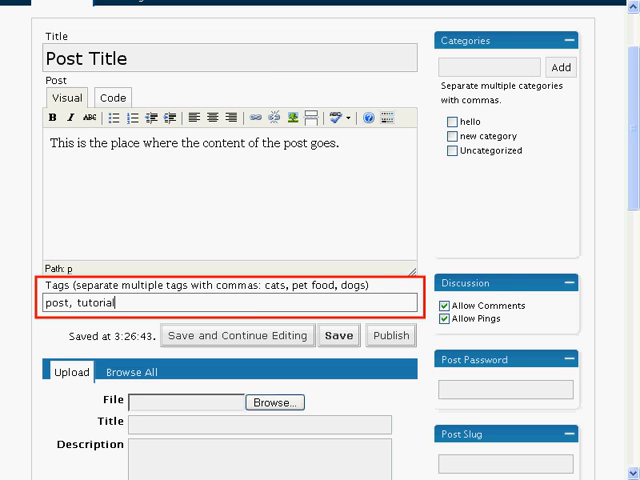
mouse_move(110, 270)
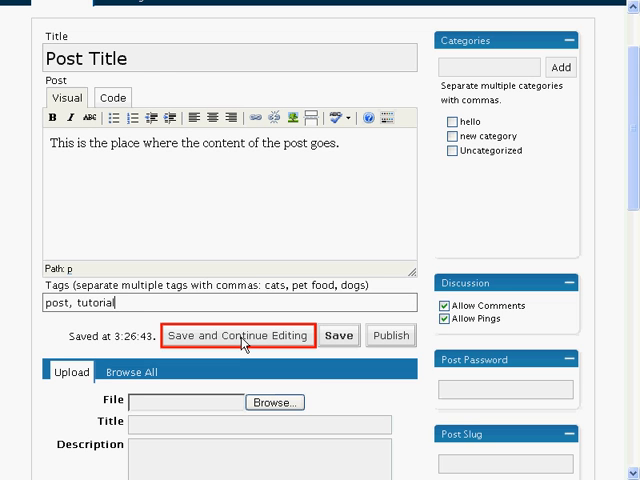
mouse_move(339, 335)
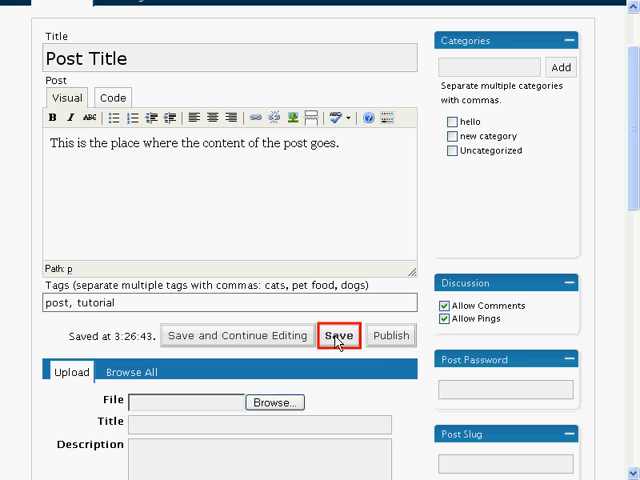
mouse_move(391, 335)
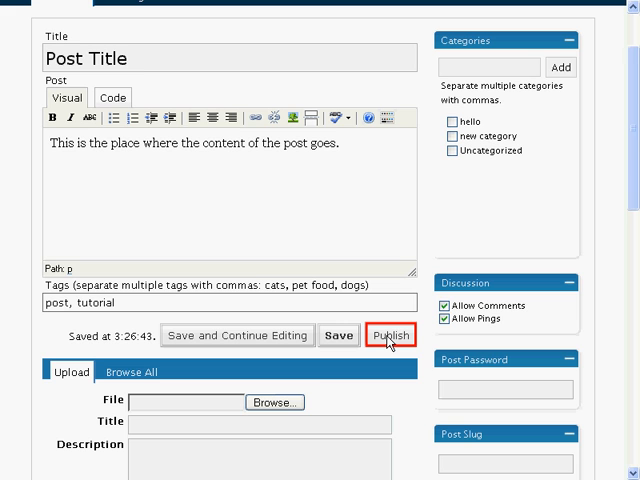
Pick digitalcameras.jpg for upload, titled 'The file title', described 'The file description.'.
scroll("down", 3)
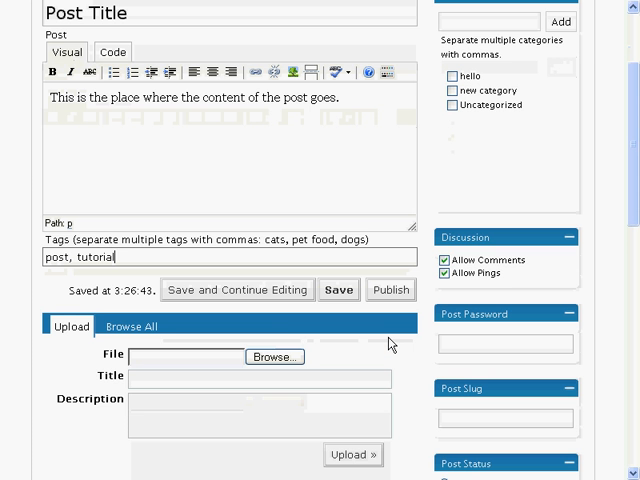
scroll("down", 3)
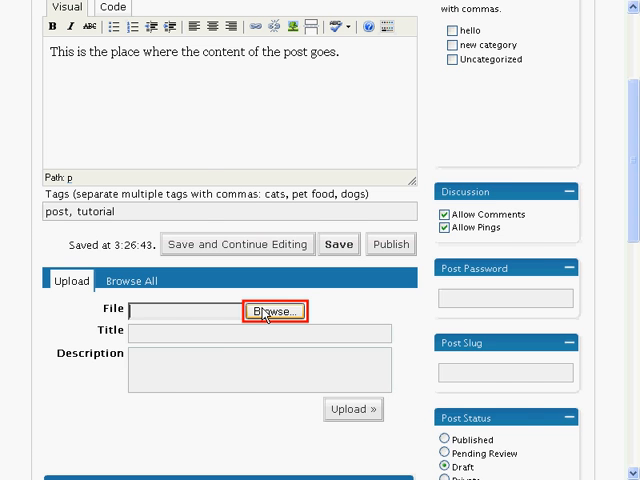
left_click(274, 311)
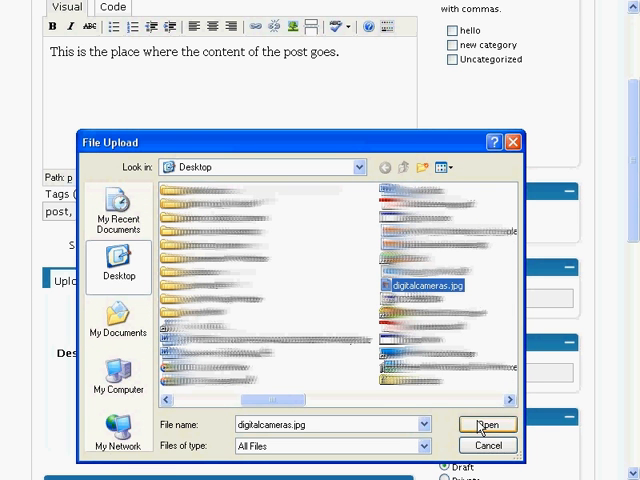
mouse_move(293, 382)
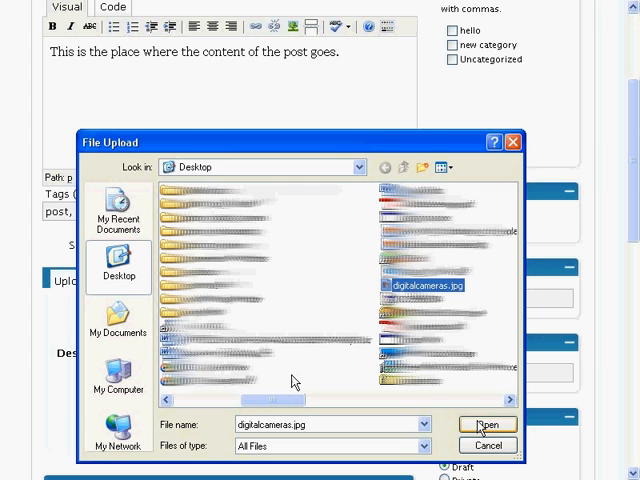
left_click(487, 424)
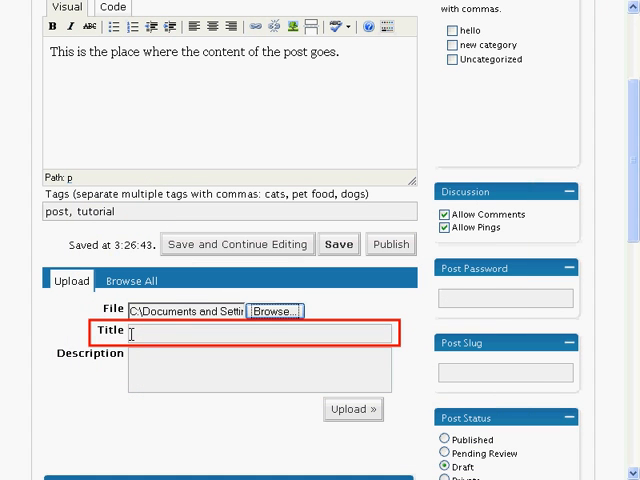
type("The file title")
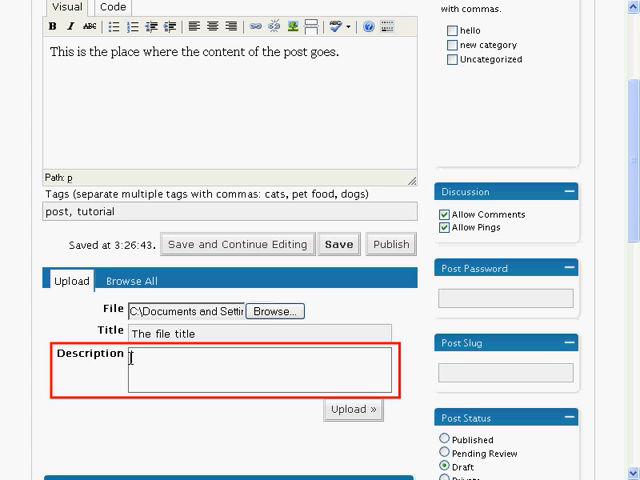
type("The file description.")
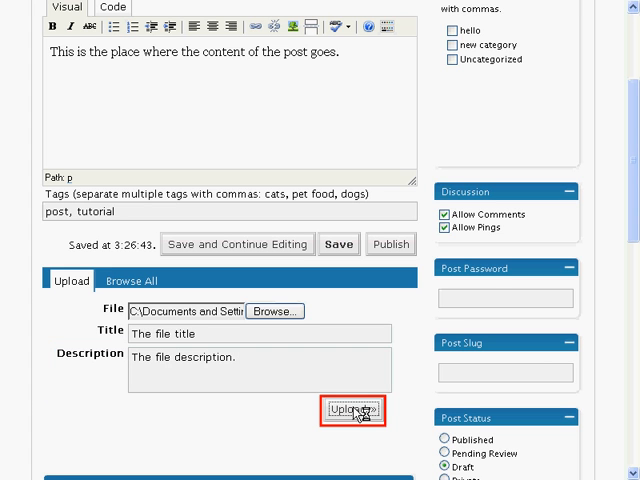
Upload the image and send it to the editor as a thumbnail linked to the file.
left_click(352, 411)
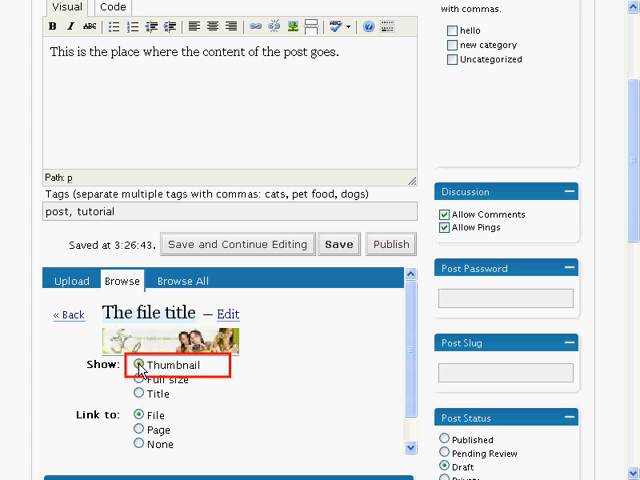
left_click(138, 379)
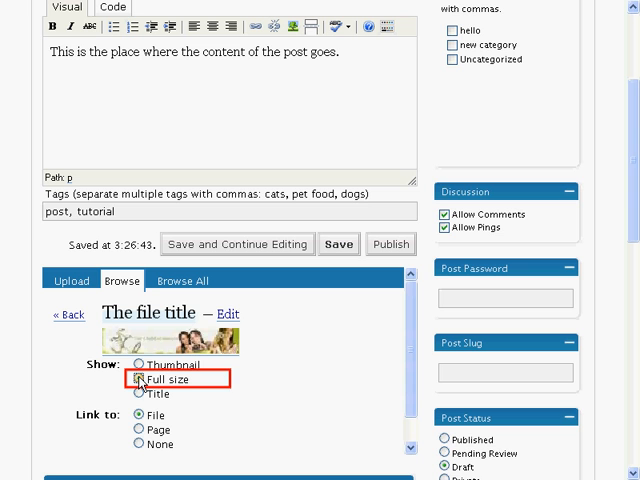
left_click(137, 394)
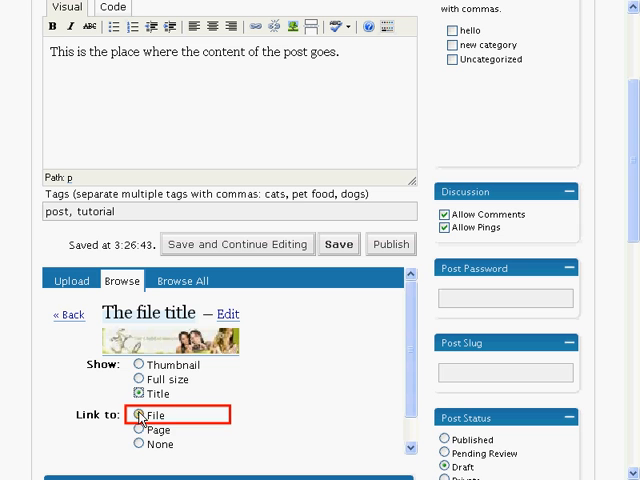
left_click(138, 429)
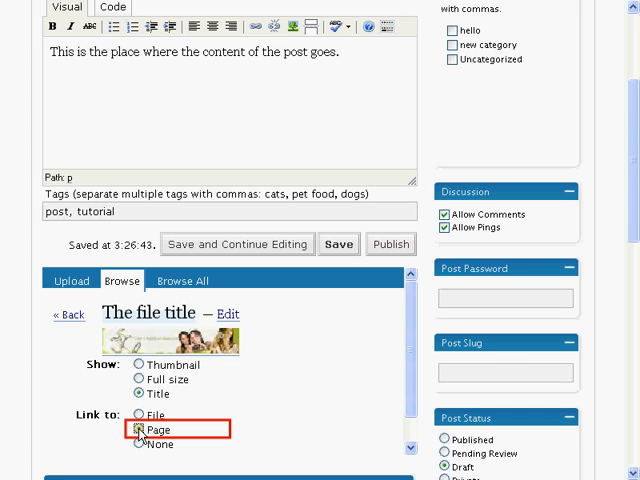
left_click(137, 444)
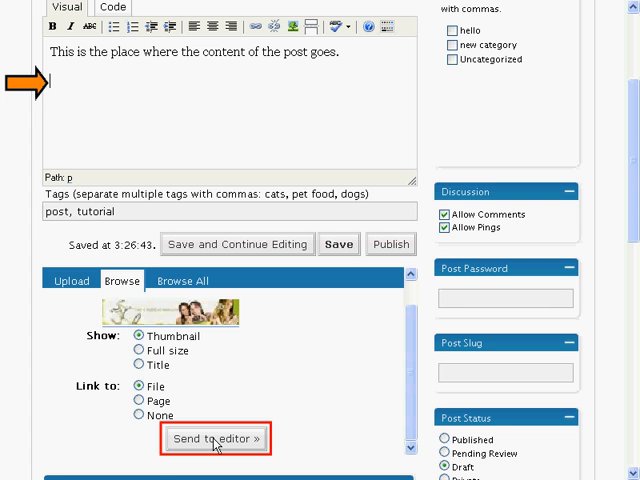
left_click(214, 438)
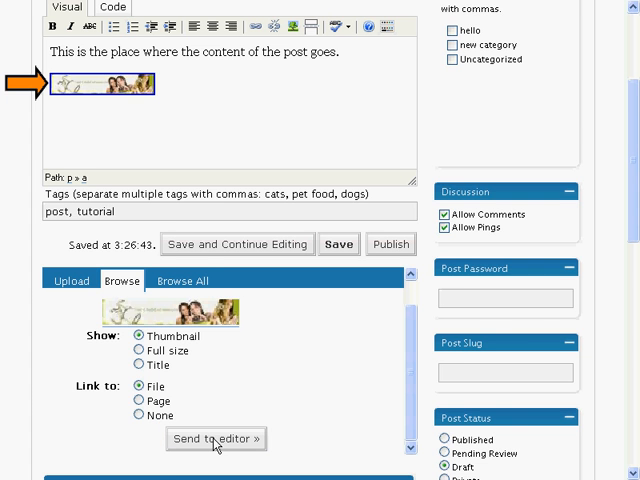
Fill the Optional Excerpt box with 'Enter an excerpt here.'.
scroll("down", 3)
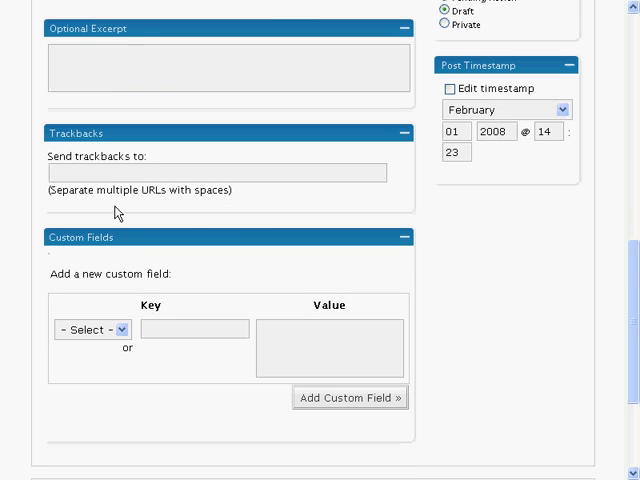
left_click(228, 70)
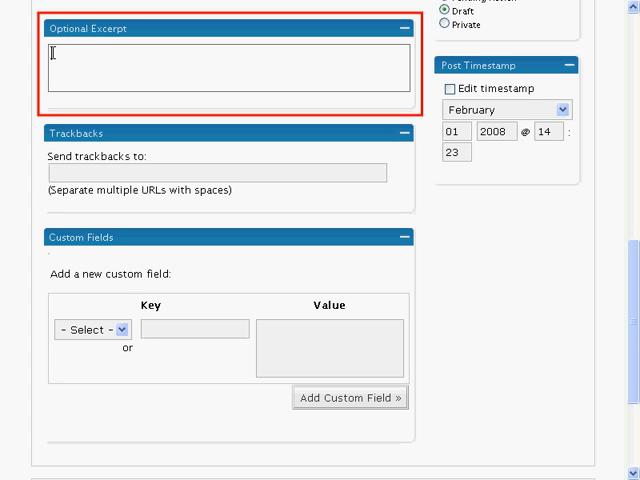
type("Enter an excerpt here.")
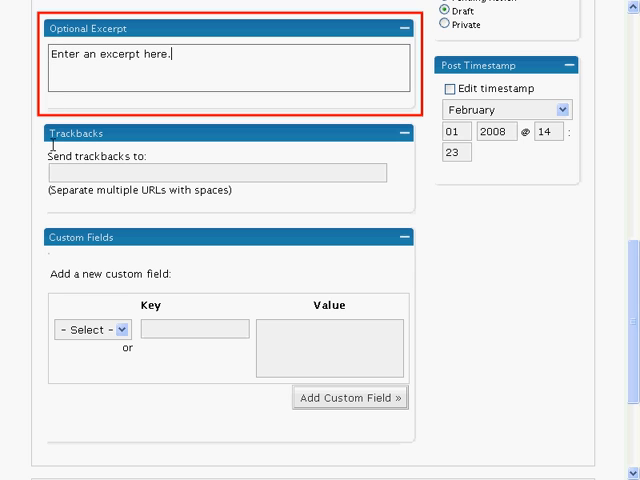
left_click(215, 173)
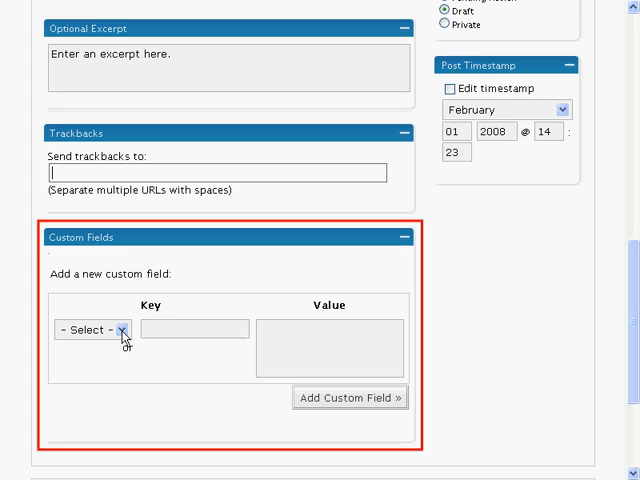
In Custom Fields, add key 'newkey' with value 'keyvalue'.
left_click(85, 329)
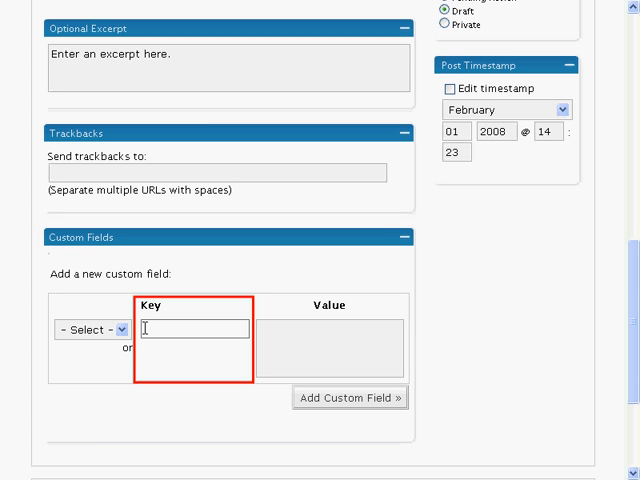
type("newkey")
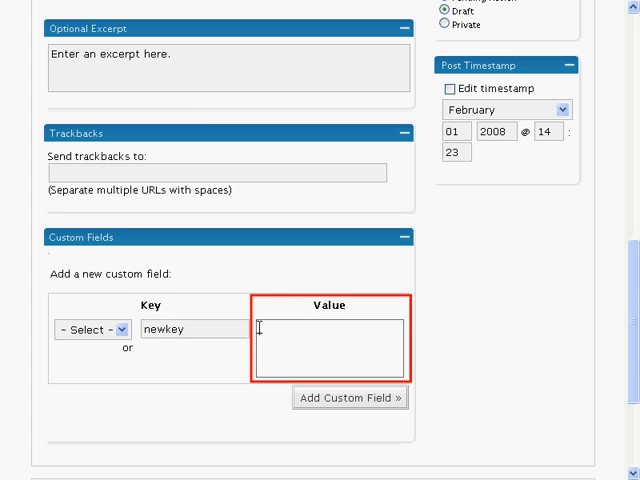
type("keyvalue")
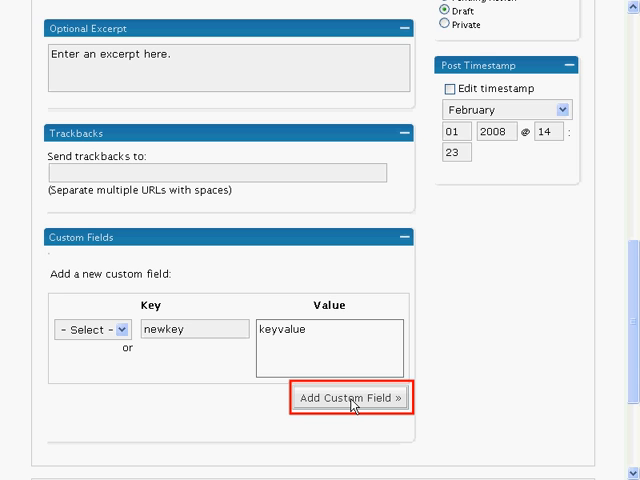
left_click(349, 397)
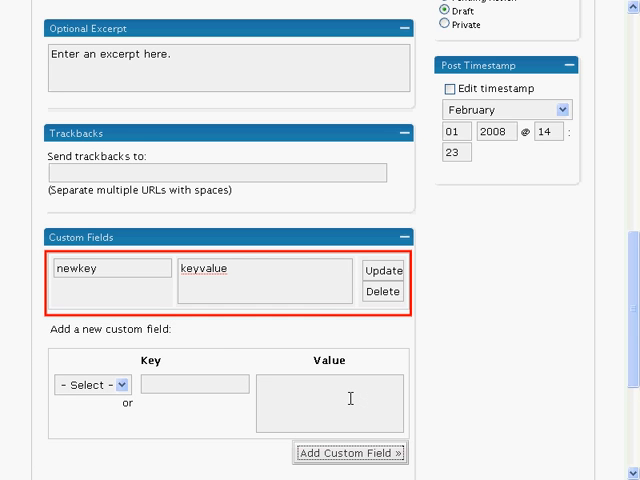
Add the category 'another category' and also tick 'new category' for the post.
scroll("up", 3)
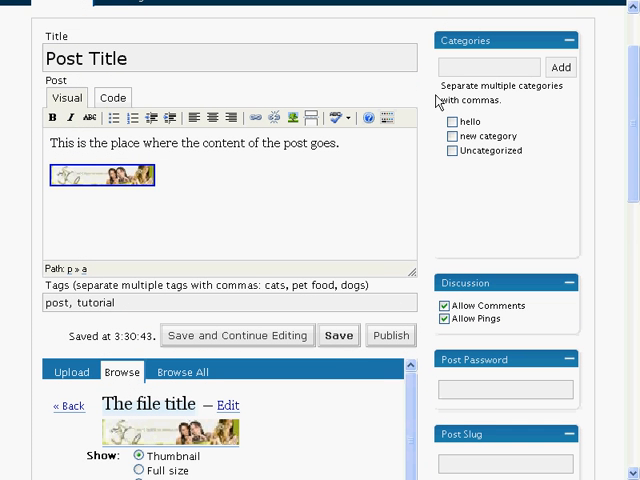
left_click(490, 67)
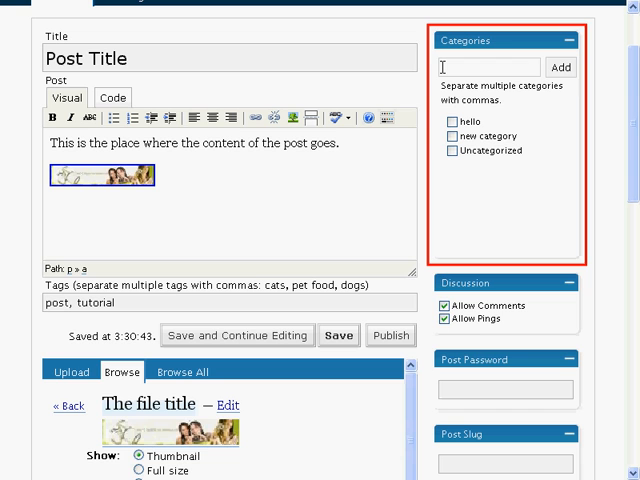
type("another")
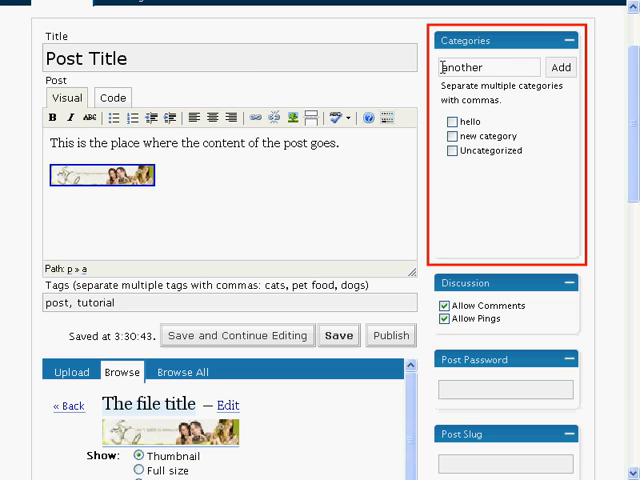
left_click(561, 67)
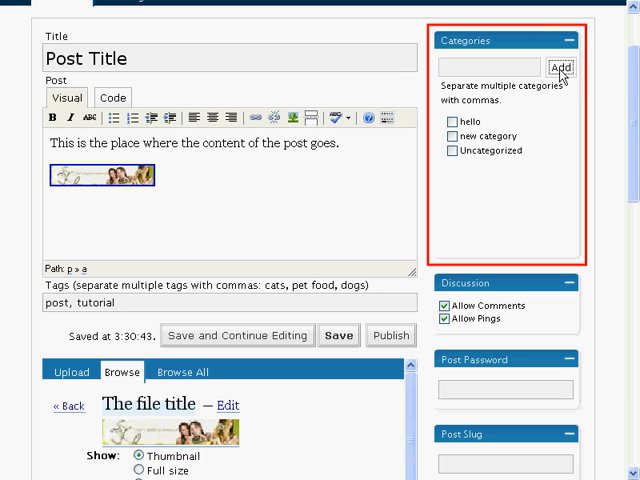
left_click(560, 67)
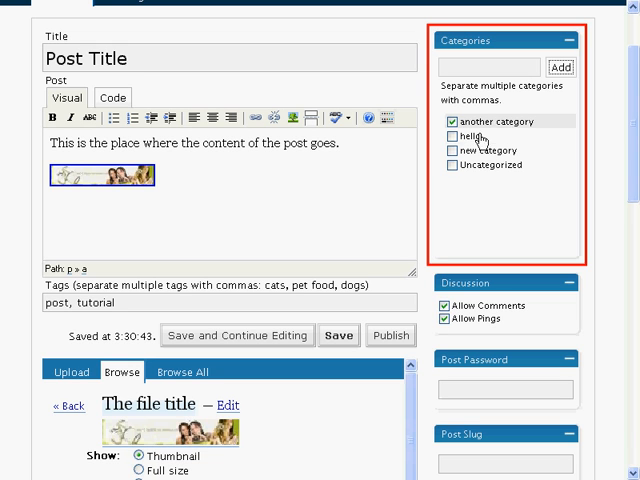
left_click(452, 150)
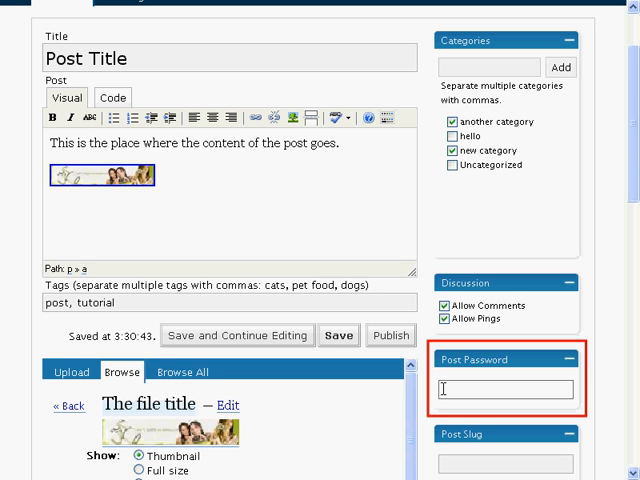
scroll("down", 3)
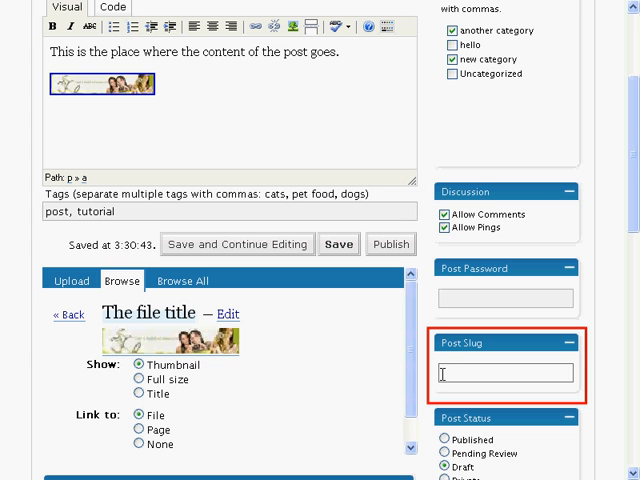
scroll("down", 3)
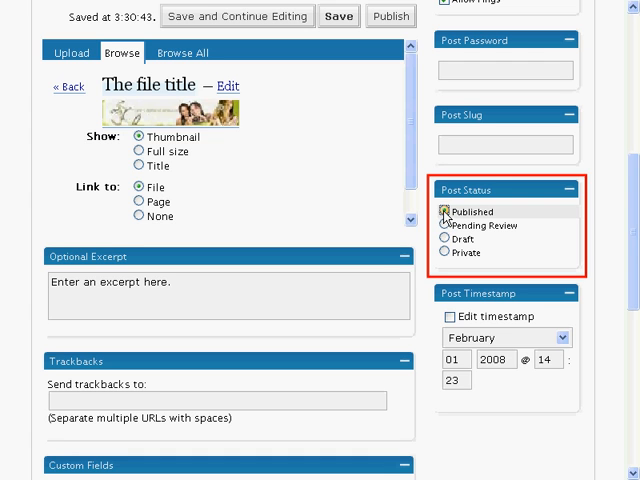
Try the Post Status options, leave the post as Draft, and enable timestamp editing.
left_click(445, 225)
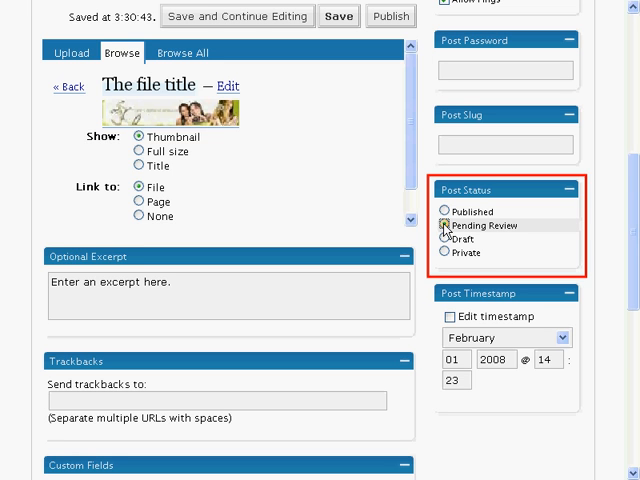
left_click(444, 239)
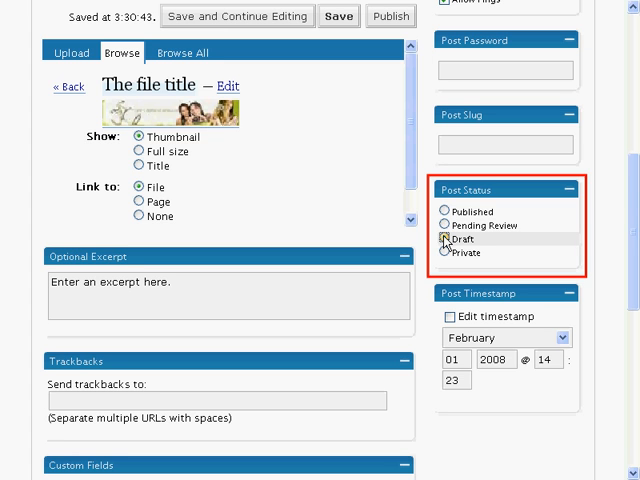
left_click(444, 252)
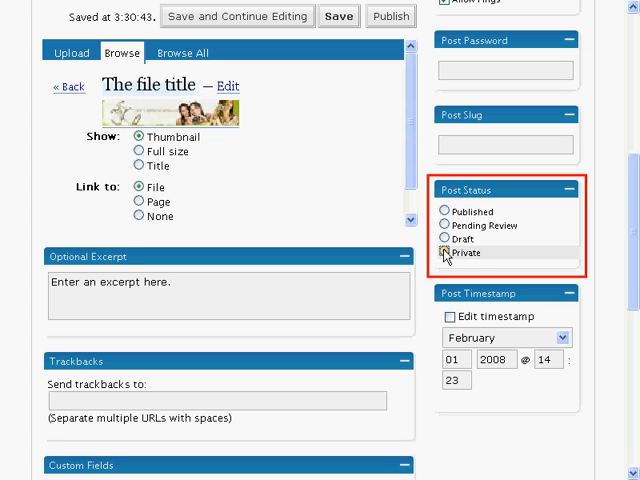
left_click(450, 316)
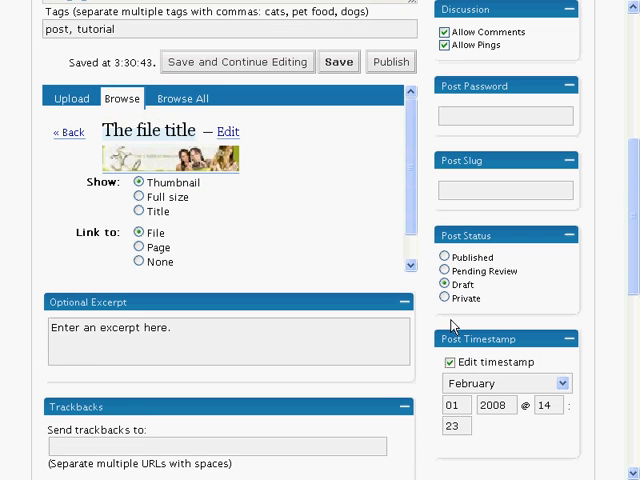
Publish the finished post from the top of the Write Post page.
scroll("up", 3)
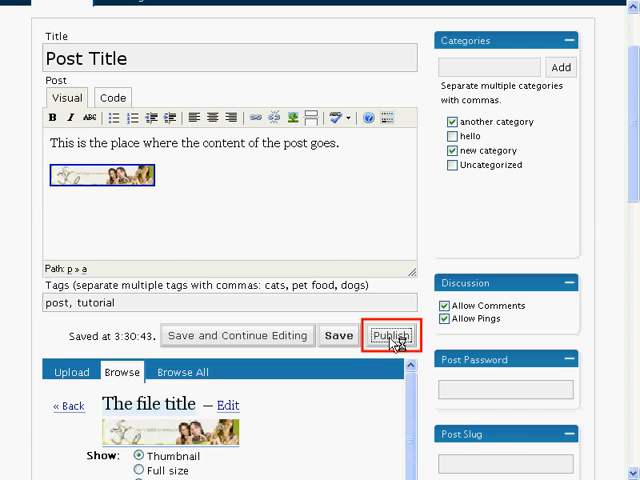
left_click(391, 335)
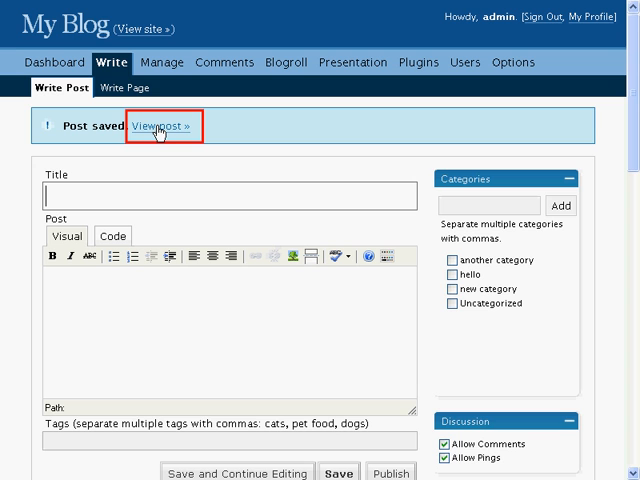
Follow the 'View post »' link to see the post on the blog's front end.
left_click(159, 126)
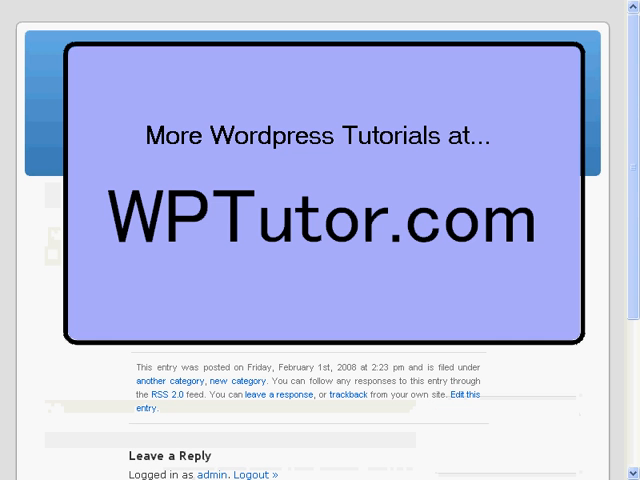